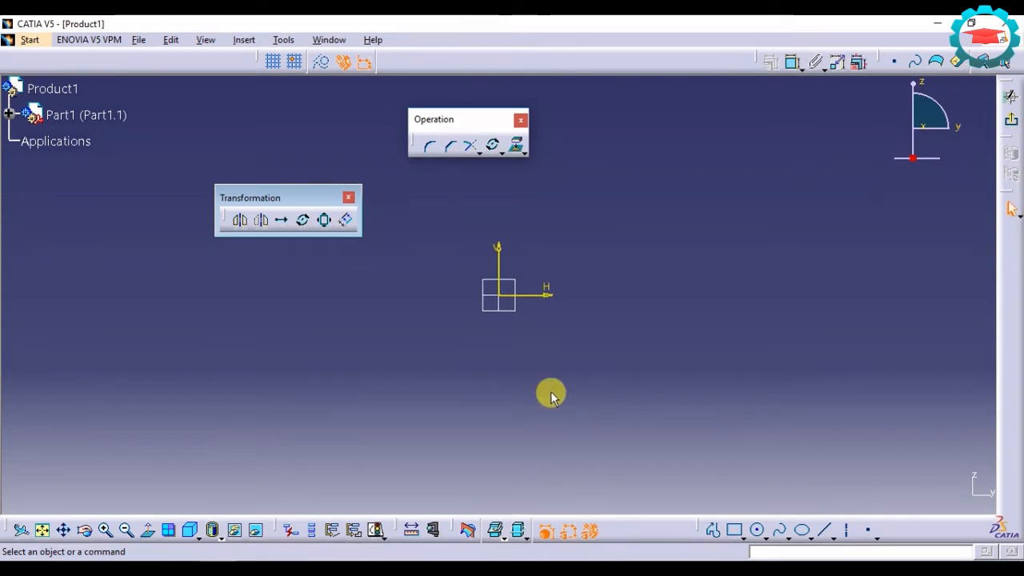
{"action": "mouse_move", "coordinate": [286, 200]}
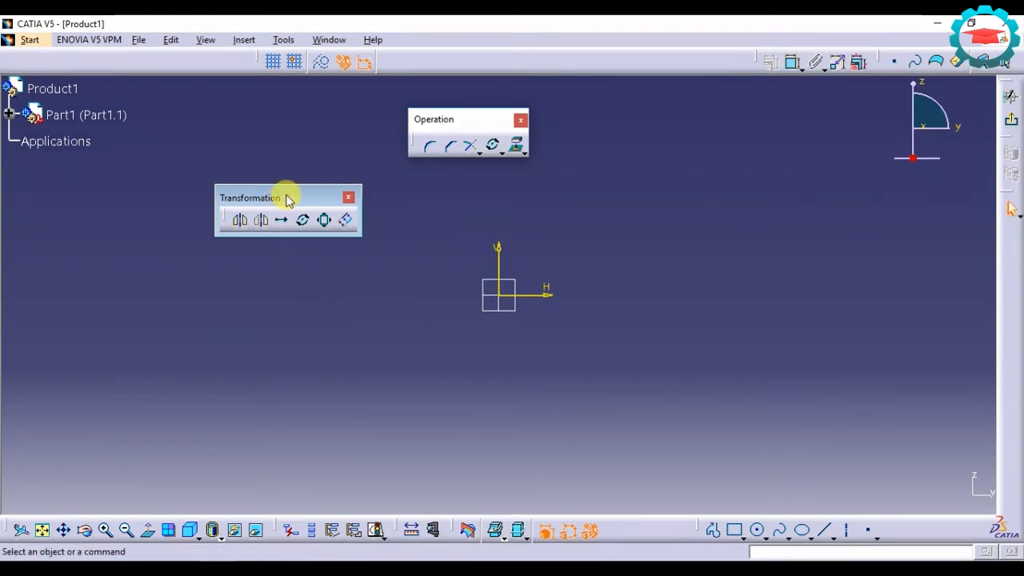
{"action": "mouse_move", "coordinate": [436, 164]}
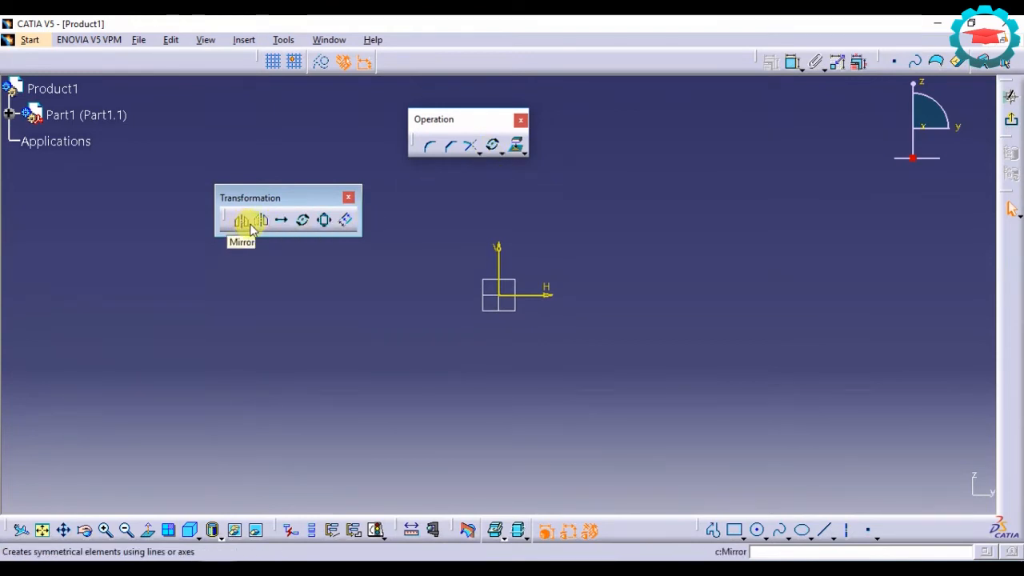
{"action": "mouse_move", "coordinate": [302, 220]}
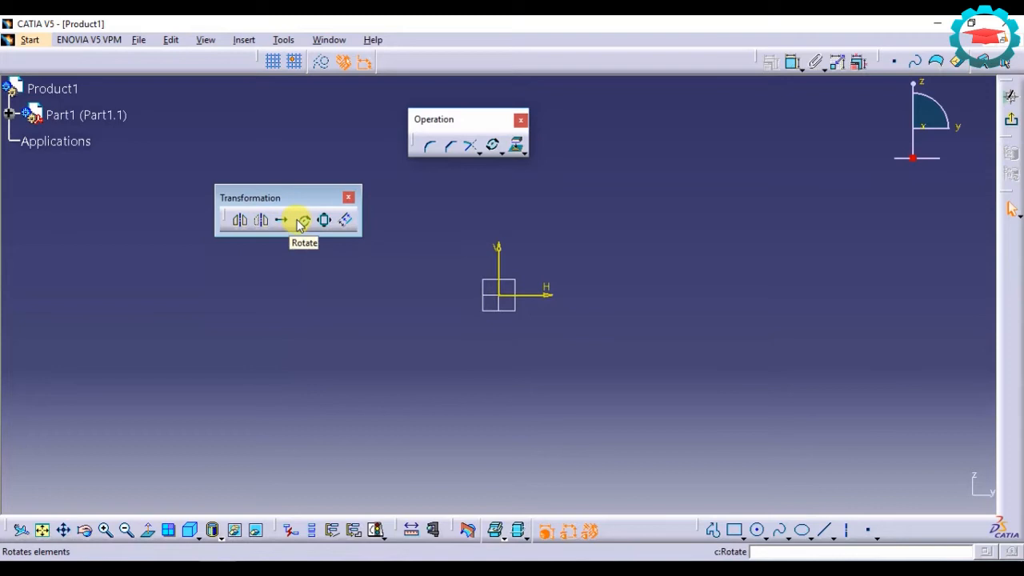
{"action": "mouse_move", "coordinate": [367, 247]}
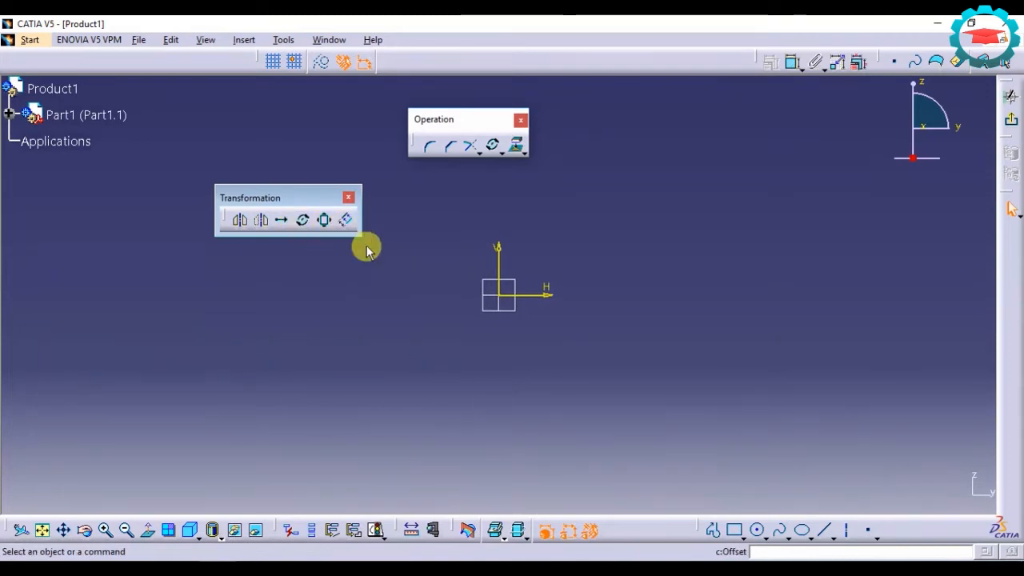
{"action": "mouse_move", "coordinate": [409, 274]}
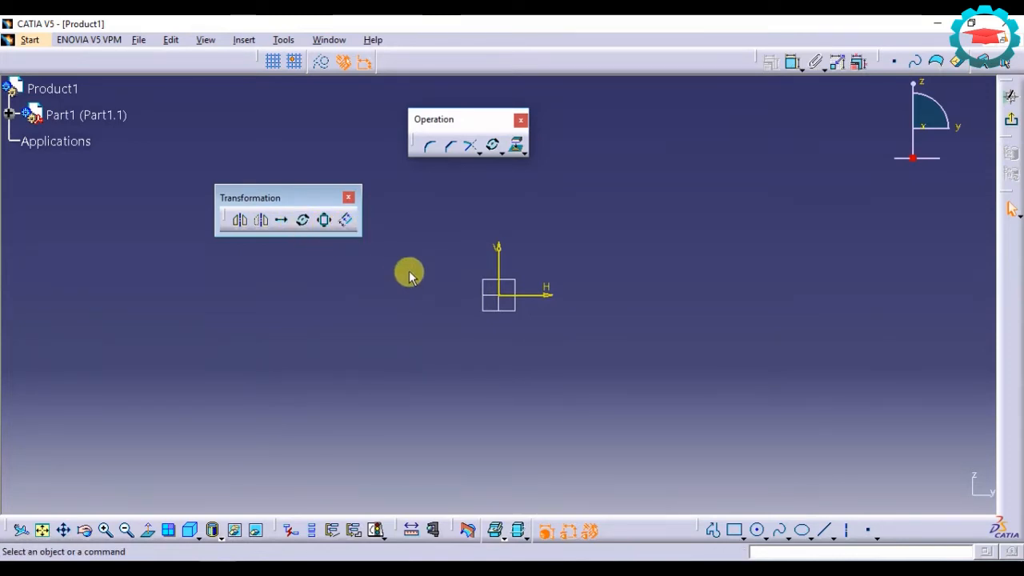
{"action": "mouse_move", "coordinate": [392, 270]}
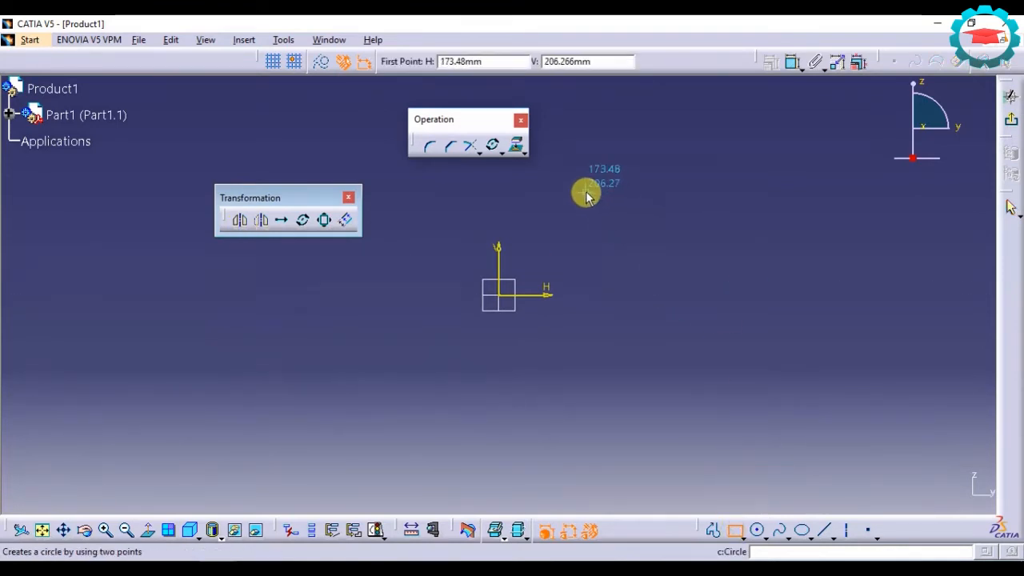
Draw a rectangle up and right of the origin and a horizontal line from the origin.
{"action": "left_click_drag", "start_coordinate": [588, 192], "coordinate": [768, 248]}
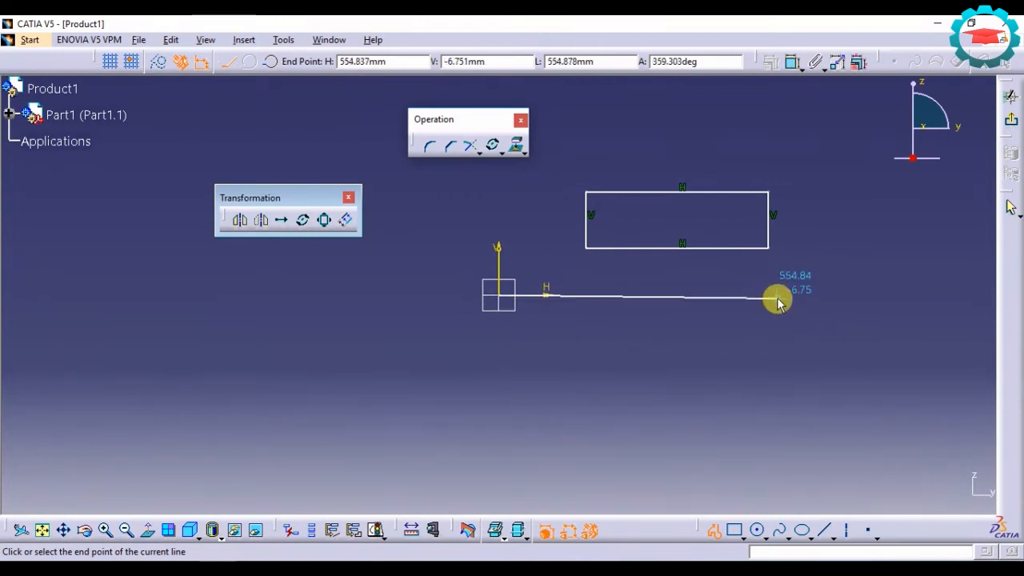
{"action": "left_click", "coordinate": [775, 294]}
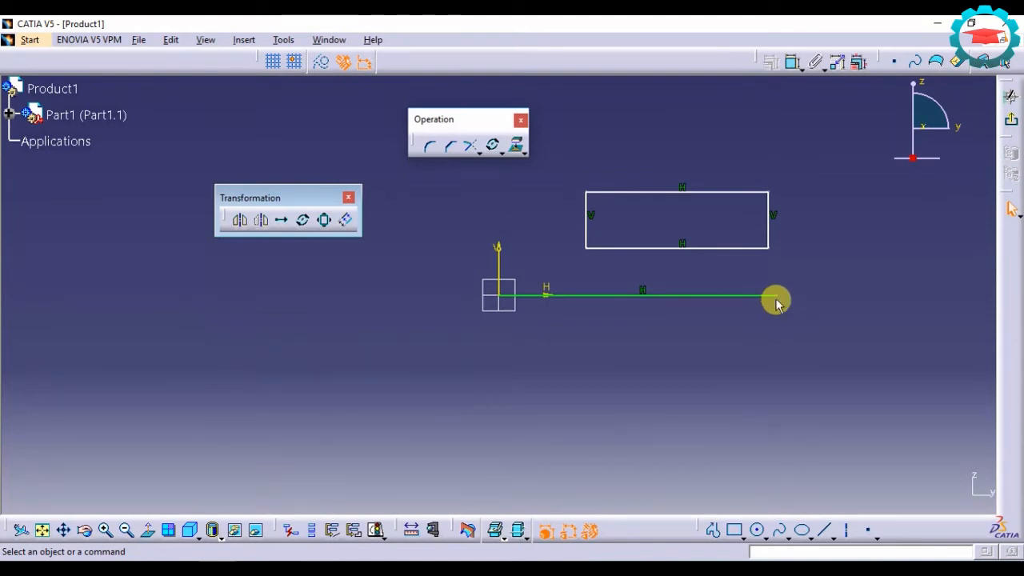
{"action": "left_click", "coordinate": [324, 220]}
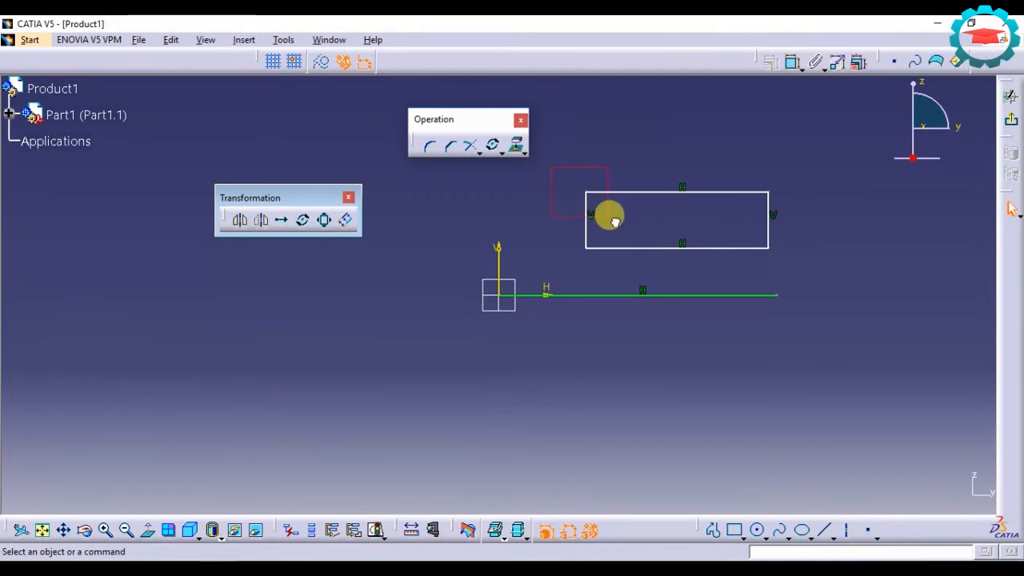
Box-select the rectangle and start a Mirror copy of it across the line.
{"action": "left_click_drag", "start_coordinate": [608, 220], "coordinate": [798, 261]}
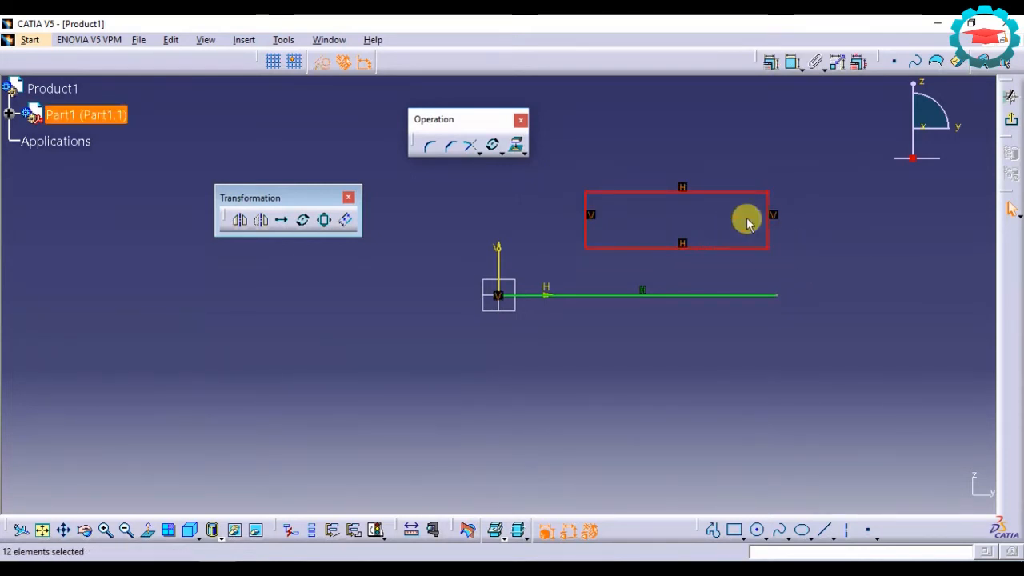
{"action": "mouse_move", "coordinate": [240, 220]}
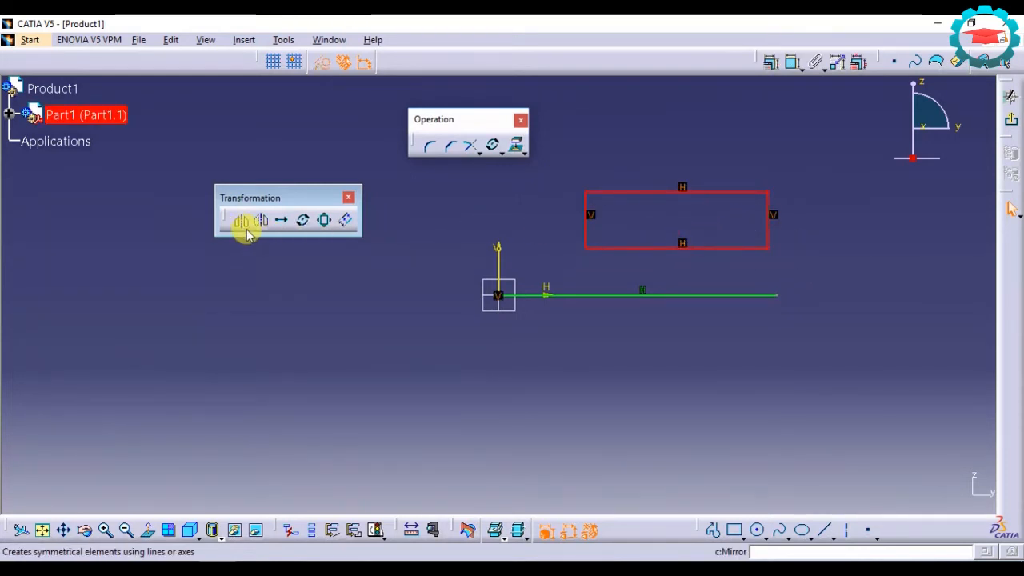
{"action": "left_click", "coordinate": [241, 220]}
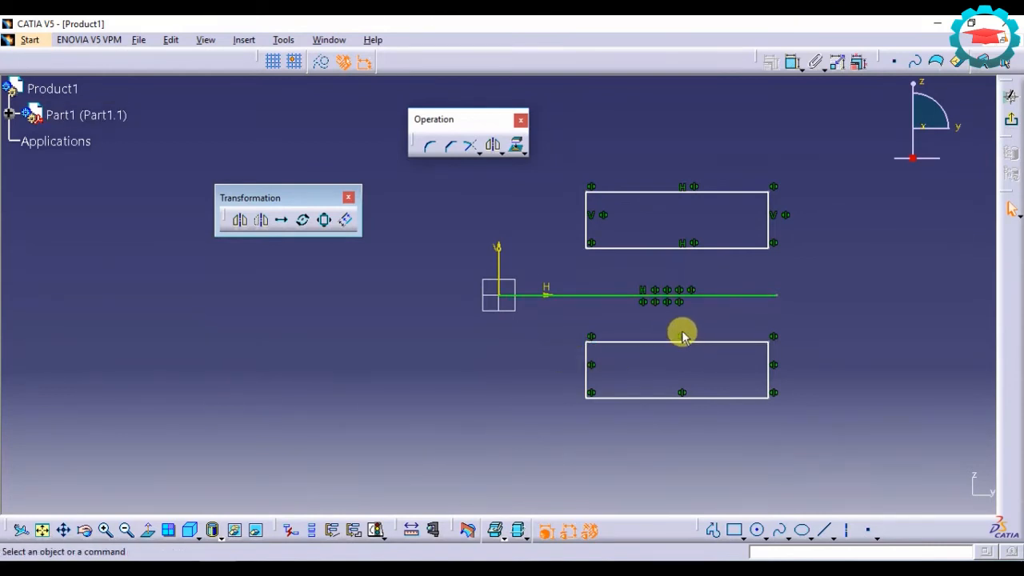
{"action": "mouse_move", "coordinate": [692, 337]}
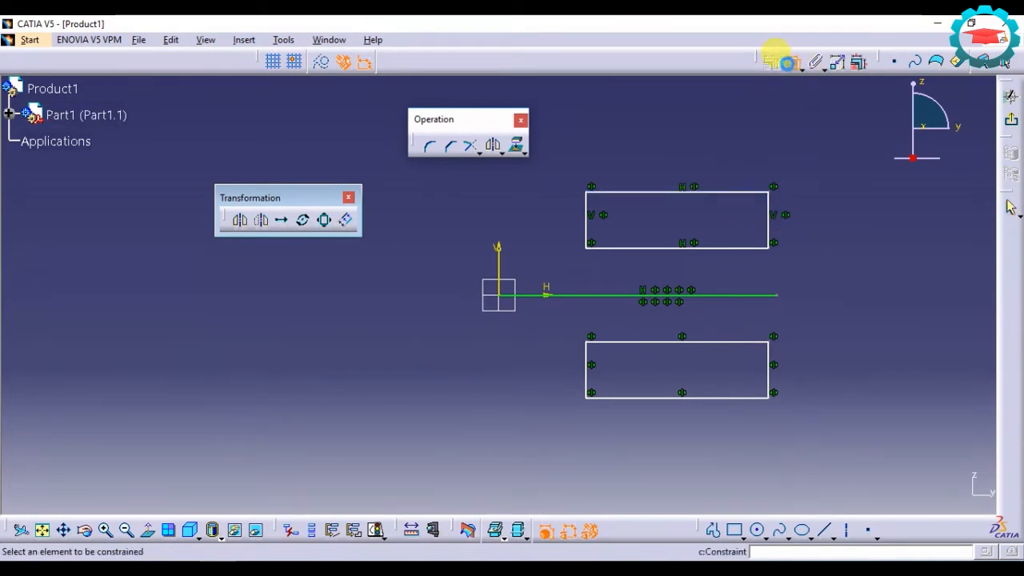
{"action": "mouse_move", "coordinate": [727, 192]}
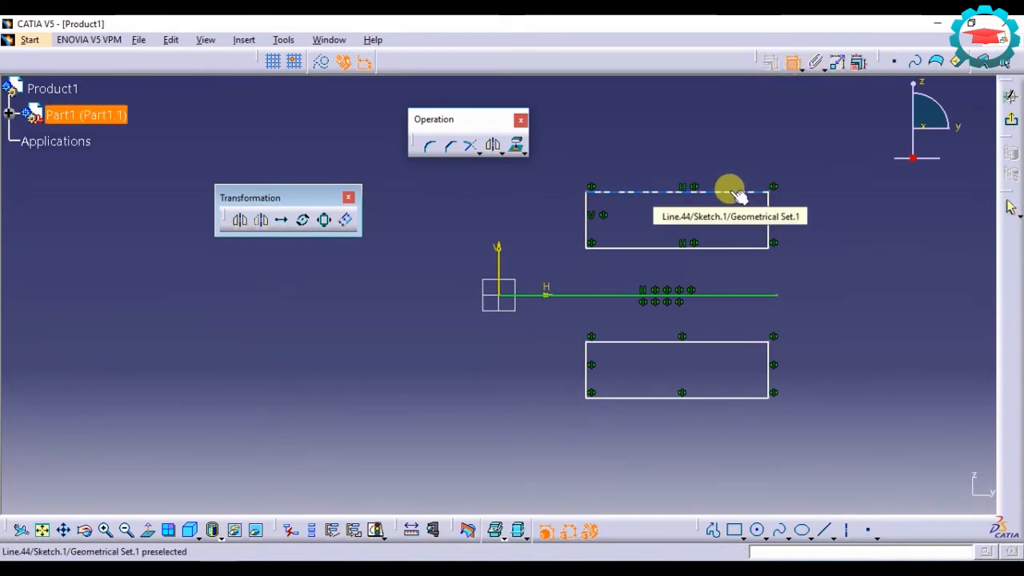
Dimension the rectangle height to 100 mm, then box-select all sketch geometry.
{"action": "left_click", "coordinate": [727, 186]}
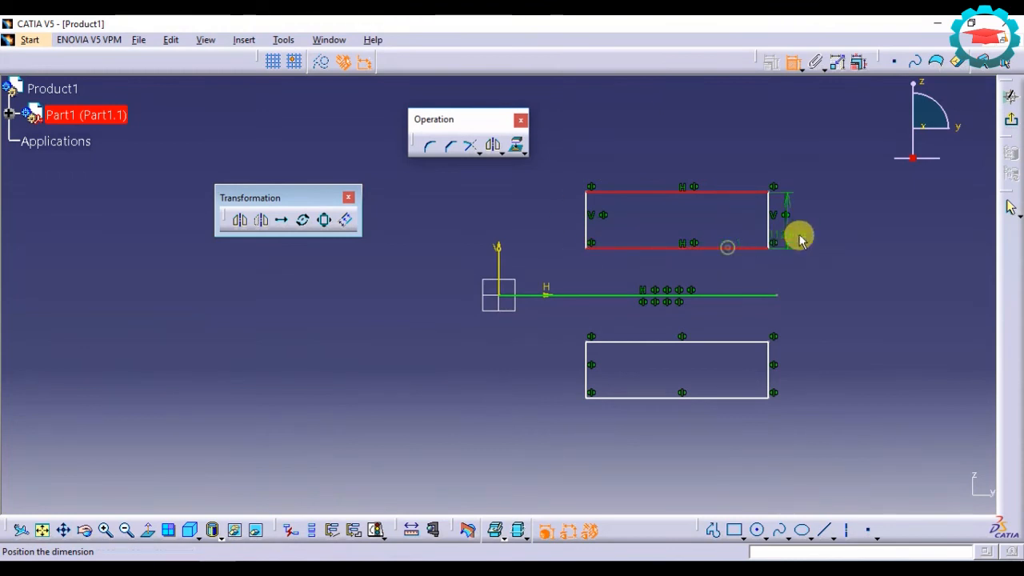
{"action": "double_click", "coordinate": [800, 242]}
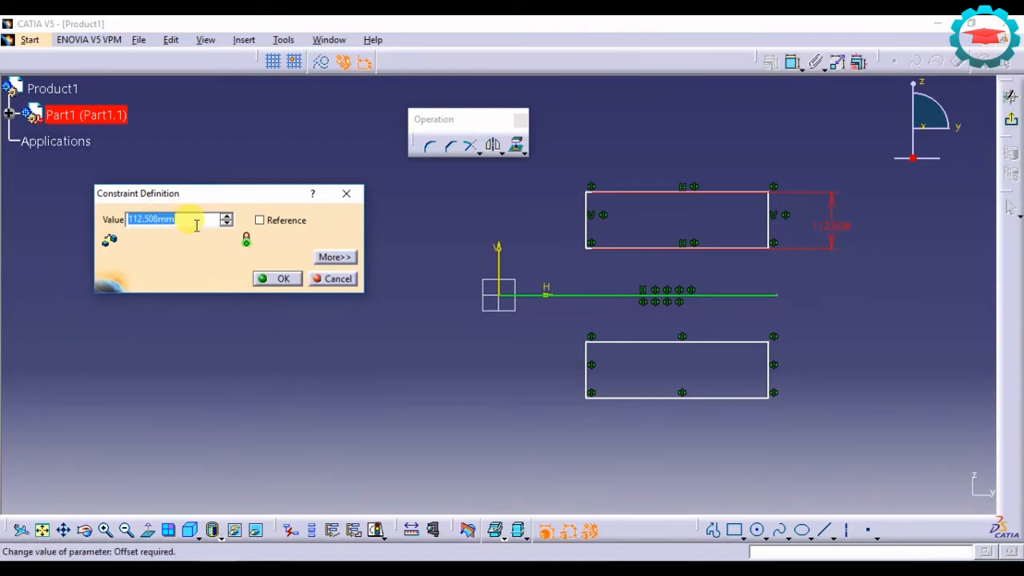
{"action": "type", "text": "1"}
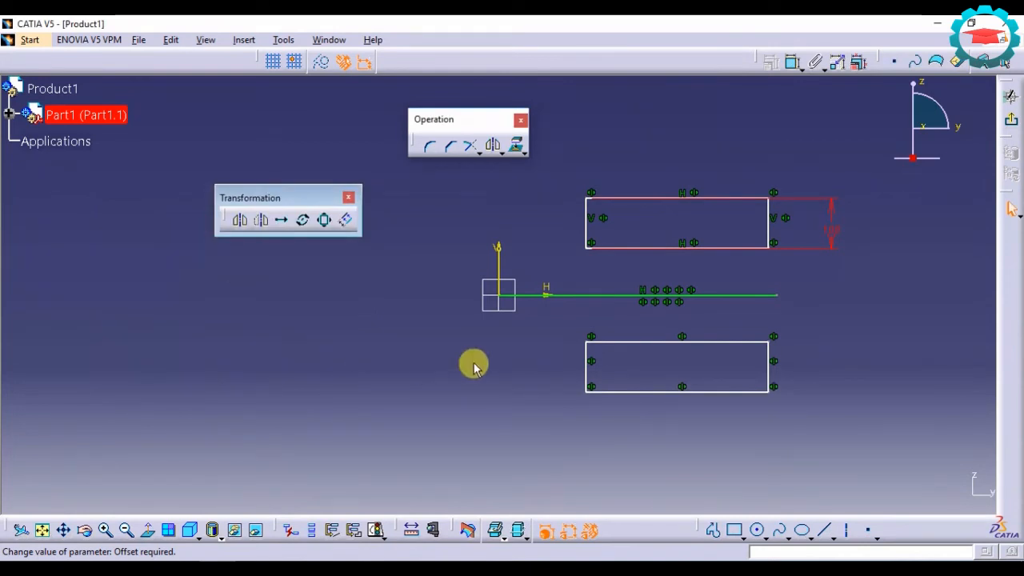
{"action": "left_click", "coordinate": [616, 377]}
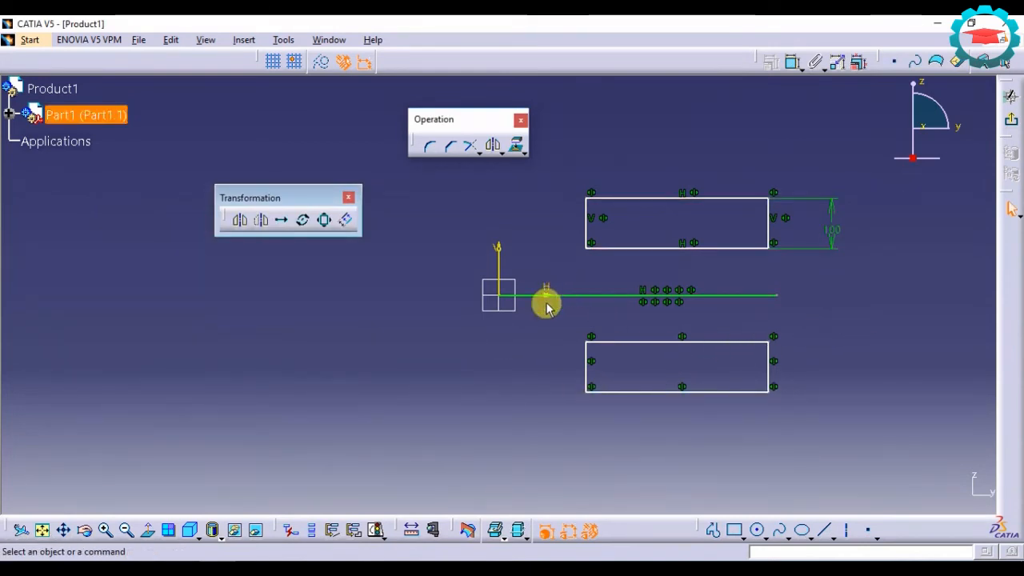
{"action": "left_click_drag", "start_coordinate": [546, 308], "coordinate": [837, 436]}
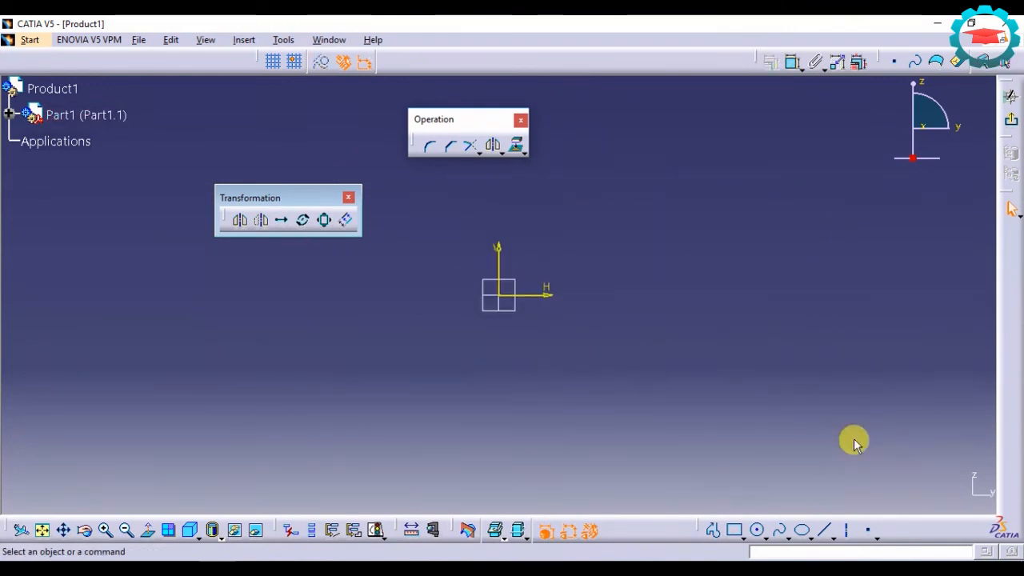
Redraw a rectangle right of the origin and a horizontal line starting at the origin.
{"action": "left_click", "coordinate": [733, 530]}
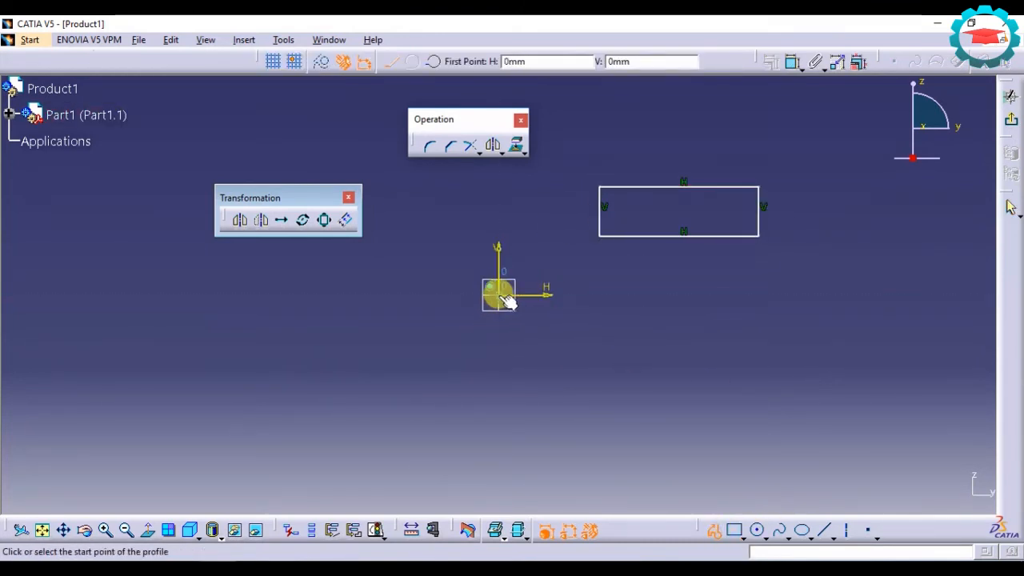
{"action": "left_click", "coordinate": [499, 294]}
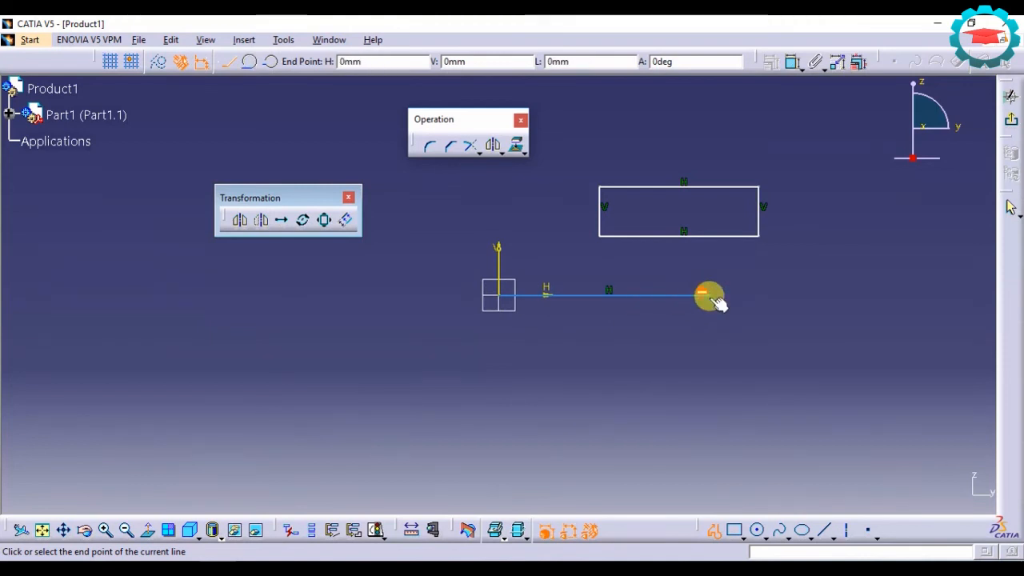
{"action": "left_click", "coordinate": [708, 296]}
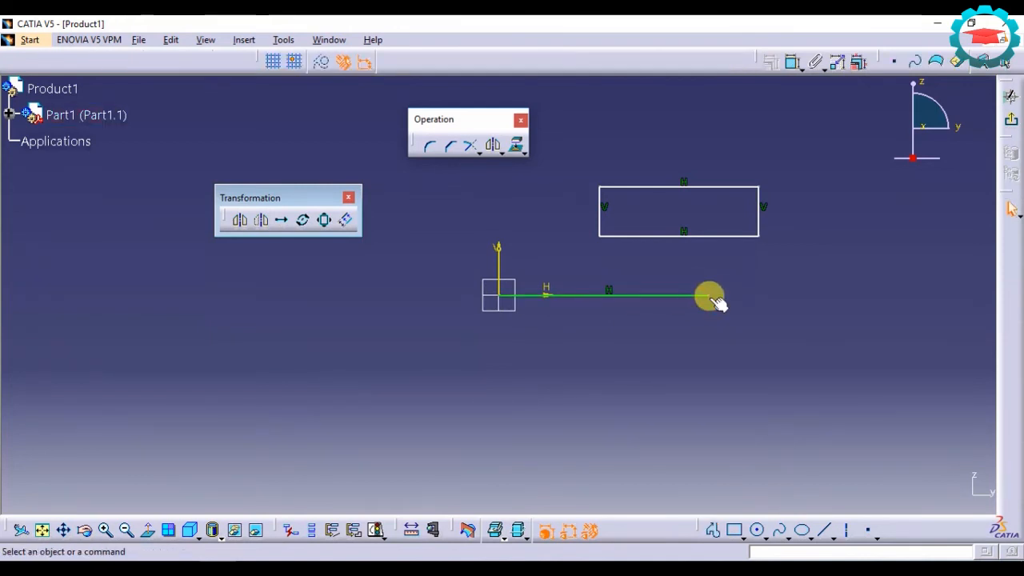
{"action": "left_click", "coordinate": [280, 220]}
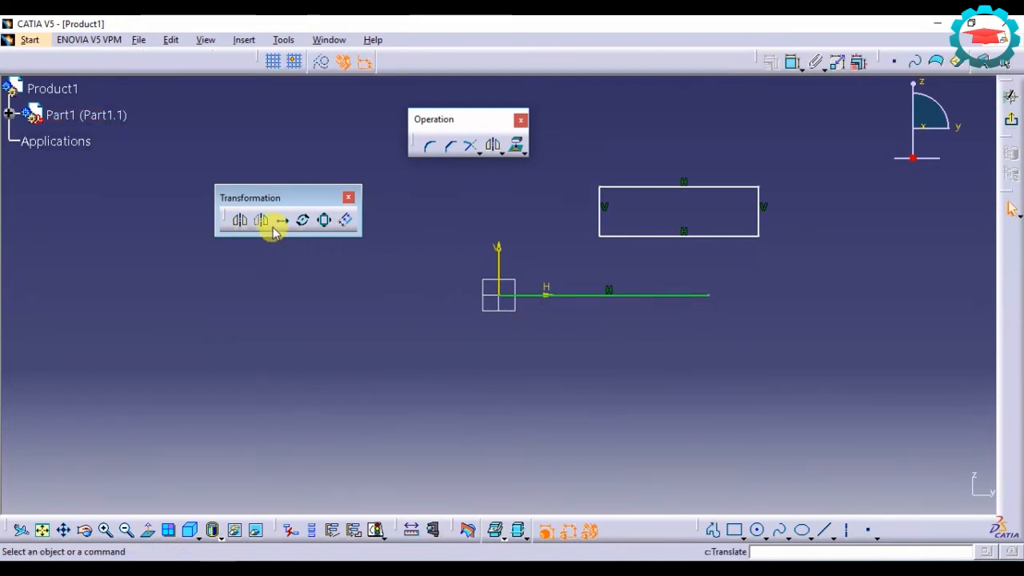
{"action": "mouse_move", "coordinate": [591, 208]}
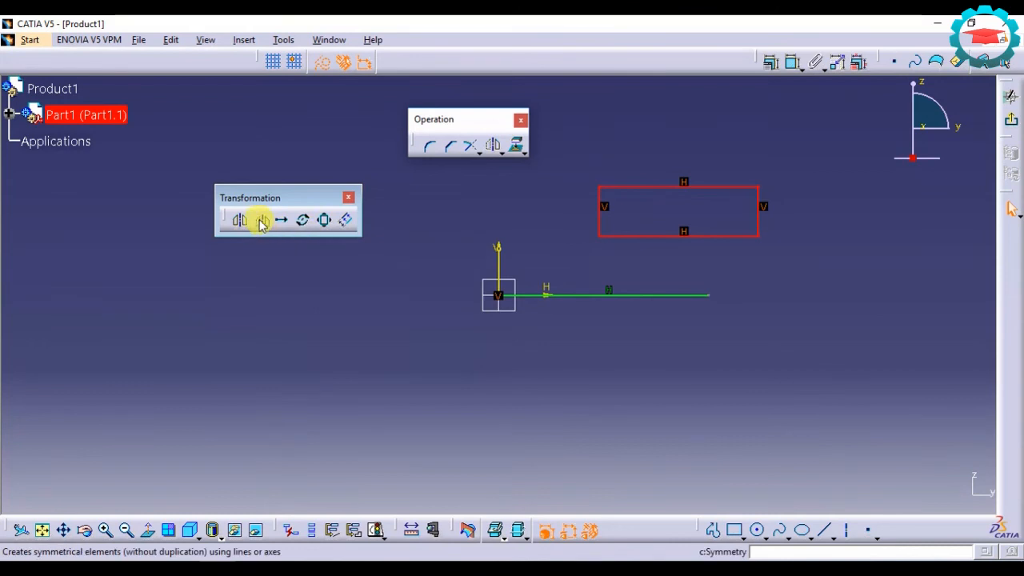
Start Symmetry on the rectangle to flip it across the line without a copy.
{"action": "left_click", "coordinate": [262, 220]}
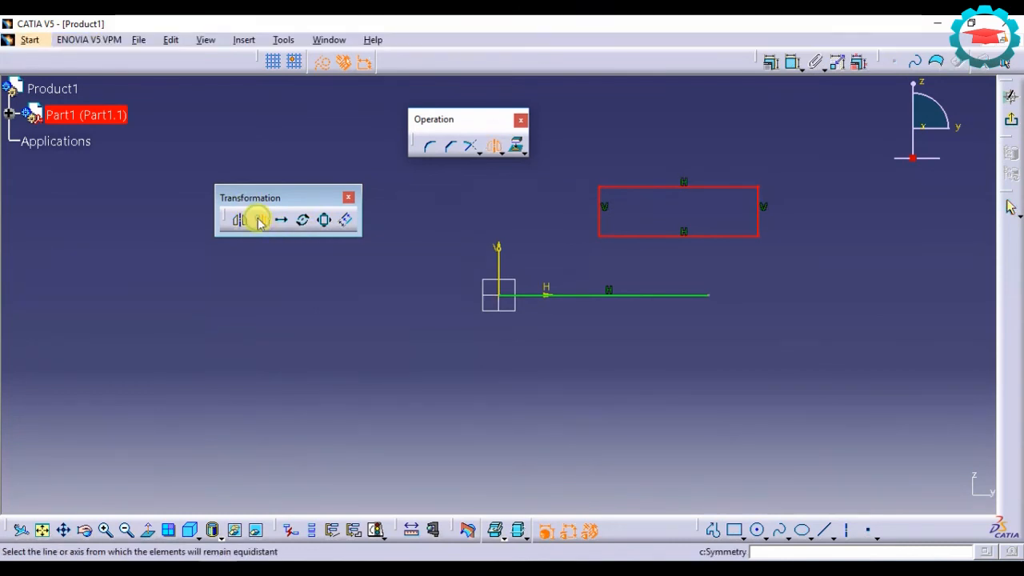
{"action": "mouse_move", "coordinate": [596, 294]}
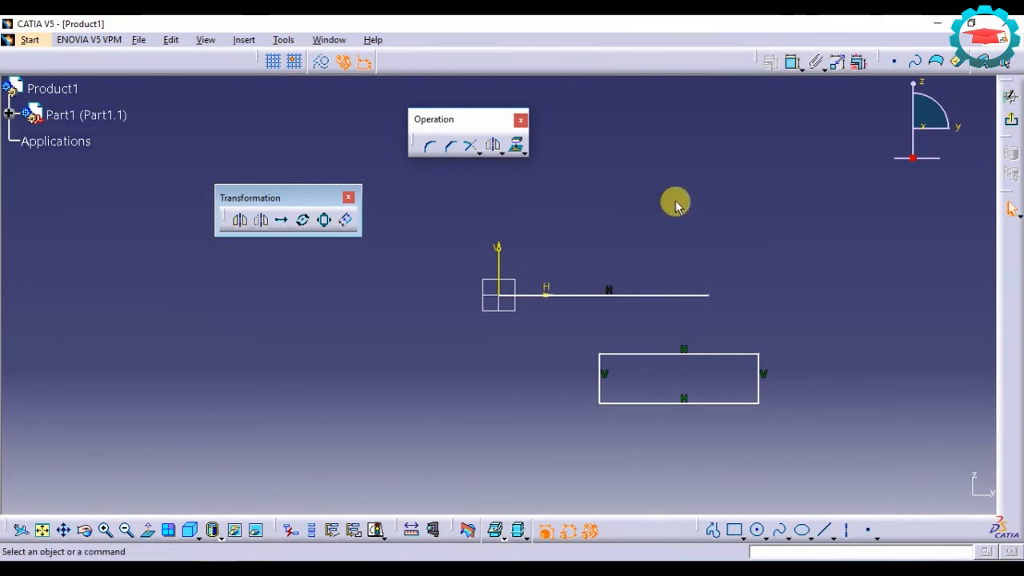
{"action": "mouse_move", "coordinate": [648, 387]}
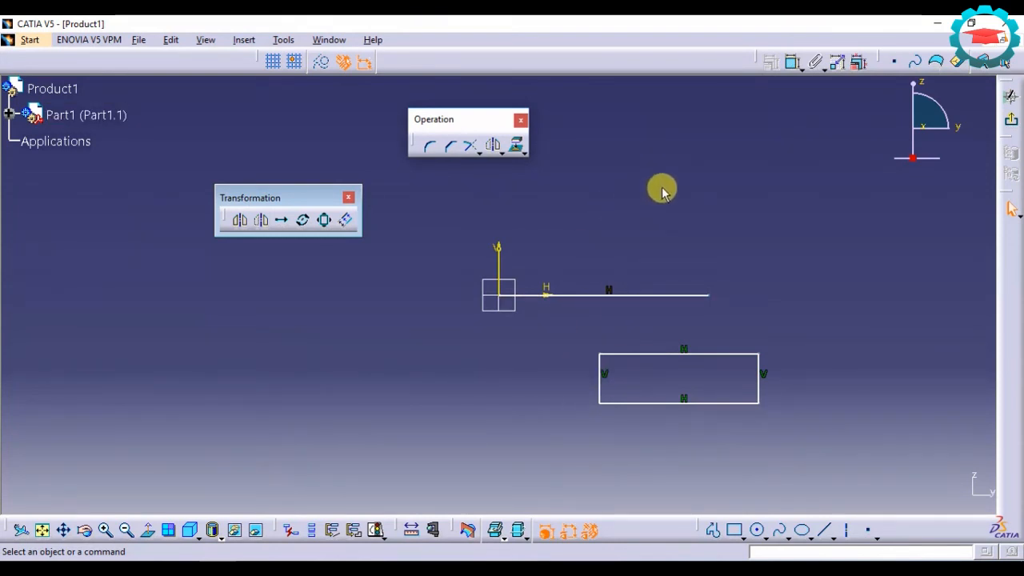
{"action": "mouse_move", "coordinate": [601, 208]}
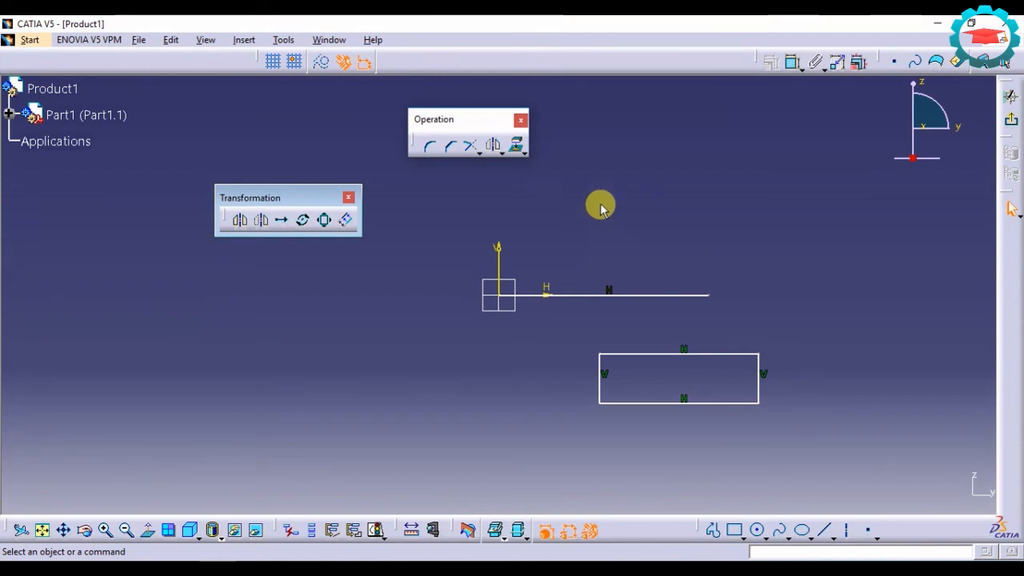
{"action": "mouse_move", "coordinate": [610, 235]}
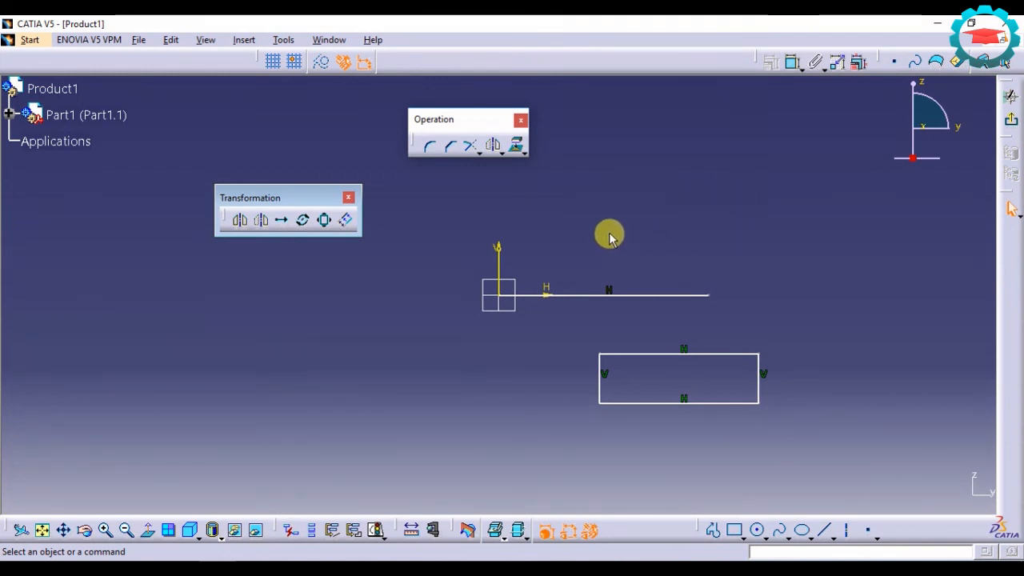
{"action": "mouse_move", "coordinate": [624, 238]}
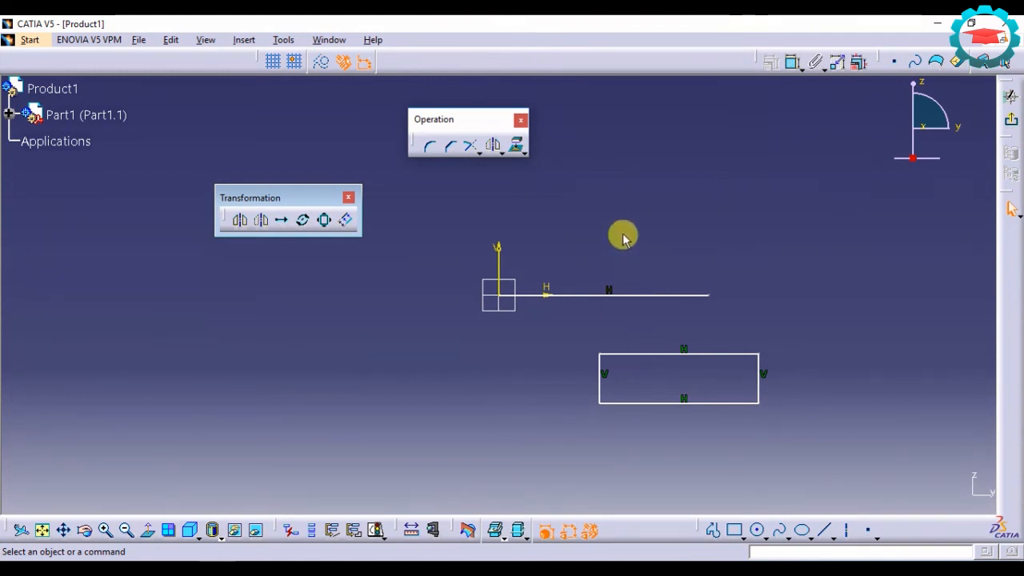